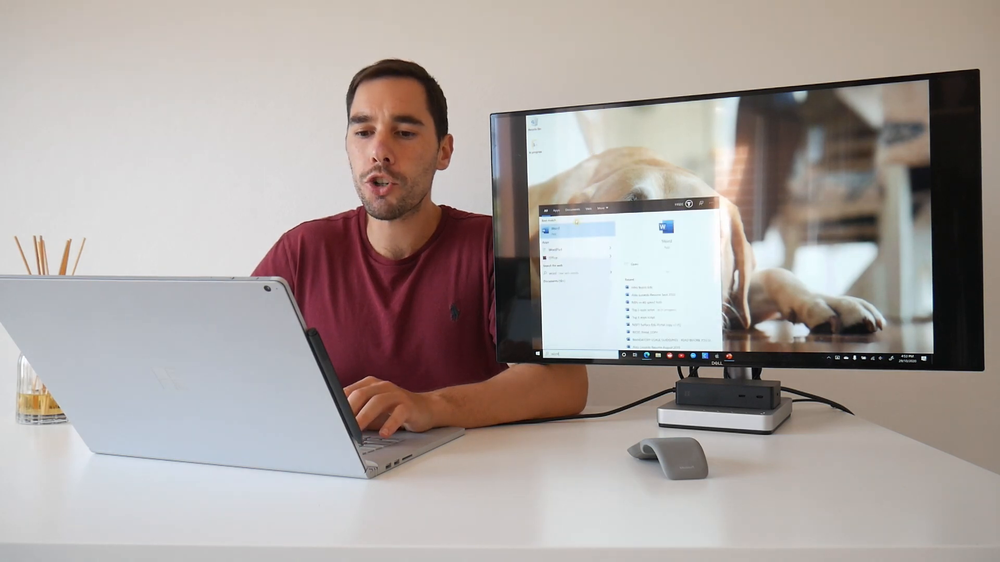
Step: Launch Word from search results and create a blank document
click(561, 230)
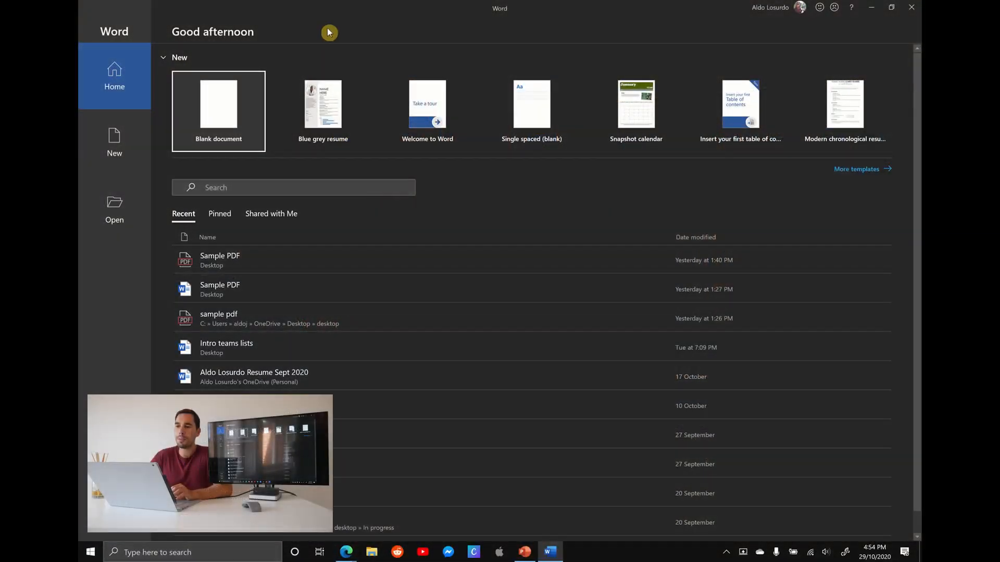
click(219, 111)
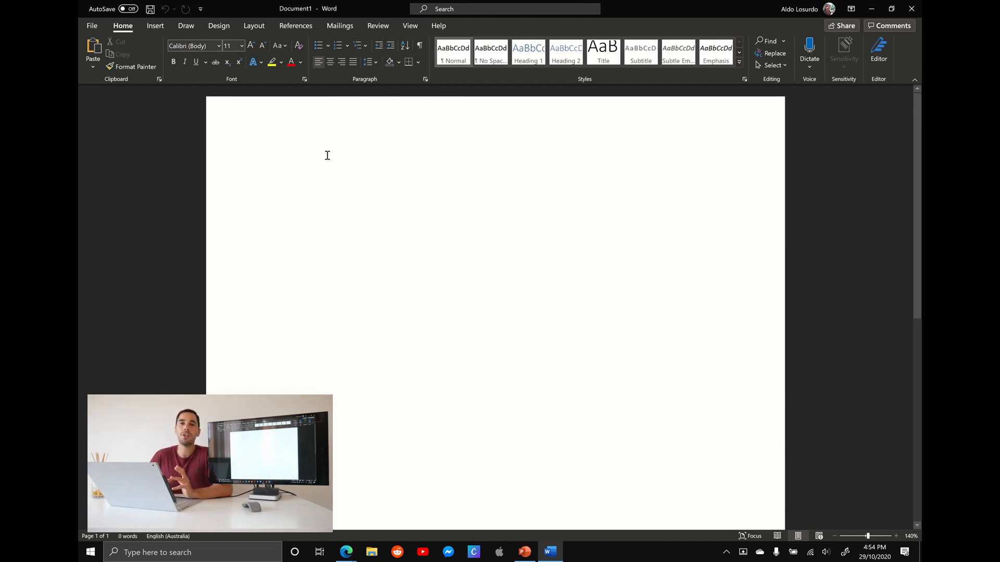
Step: Search the Office add-in store for 'qr' and add QR4Office, accepting its license terms
click(276, 172)
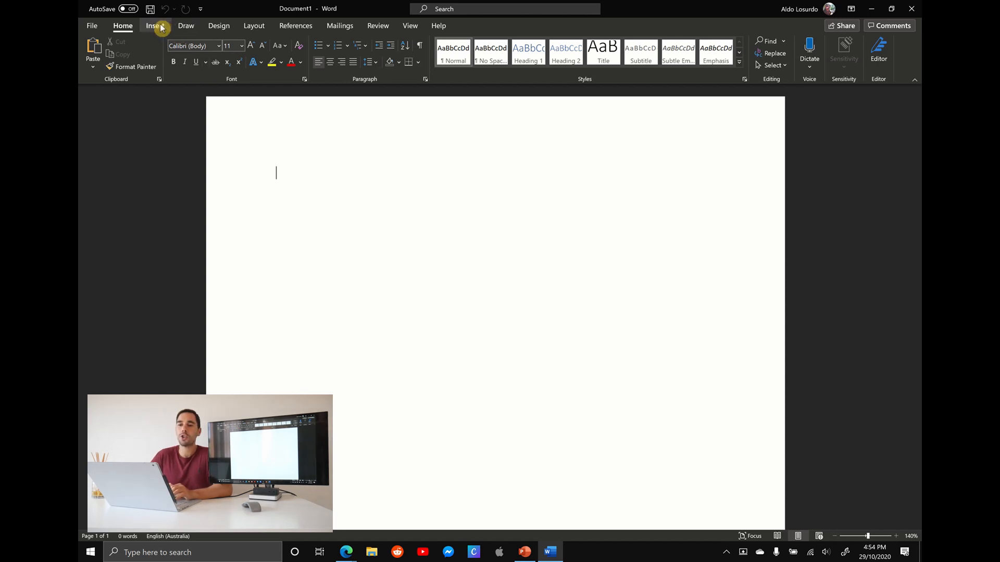
click(153, 25)
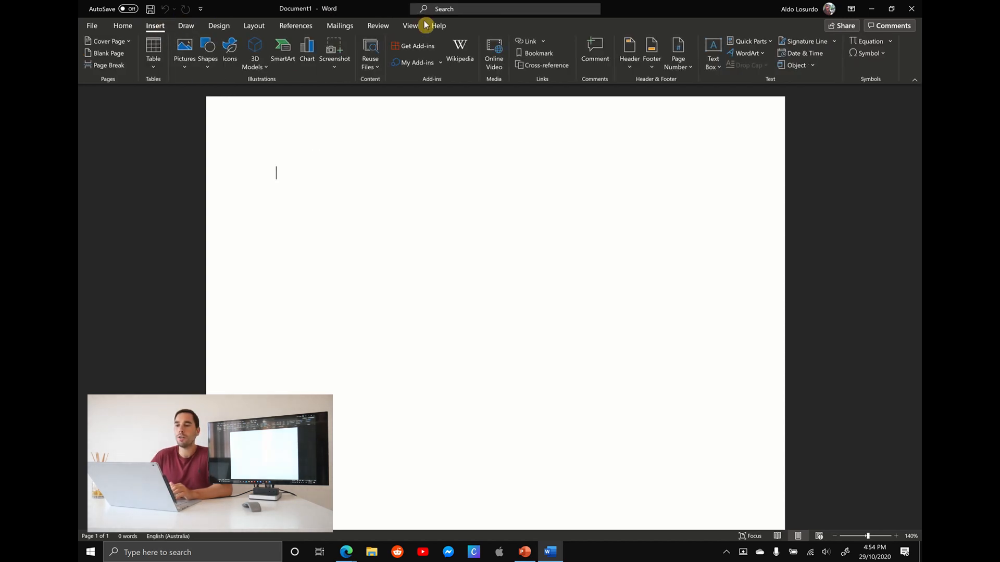
click(416, 46)
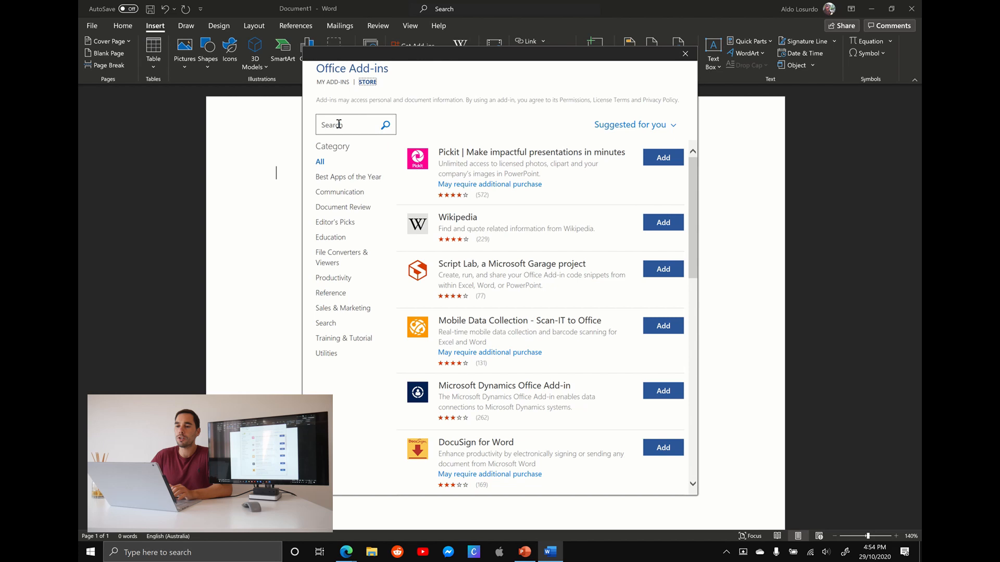
text(qr code)
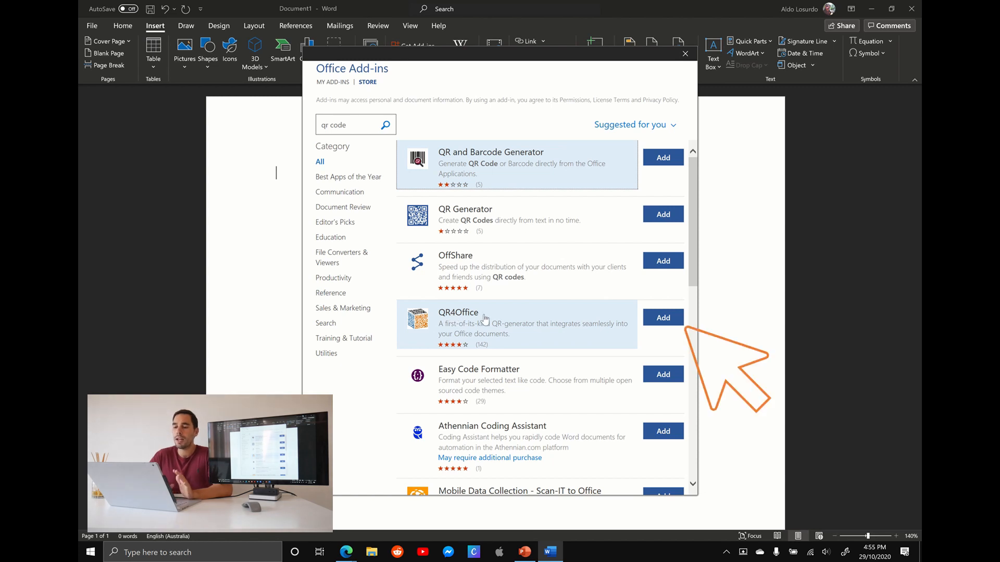
mouse_move(492, 348)
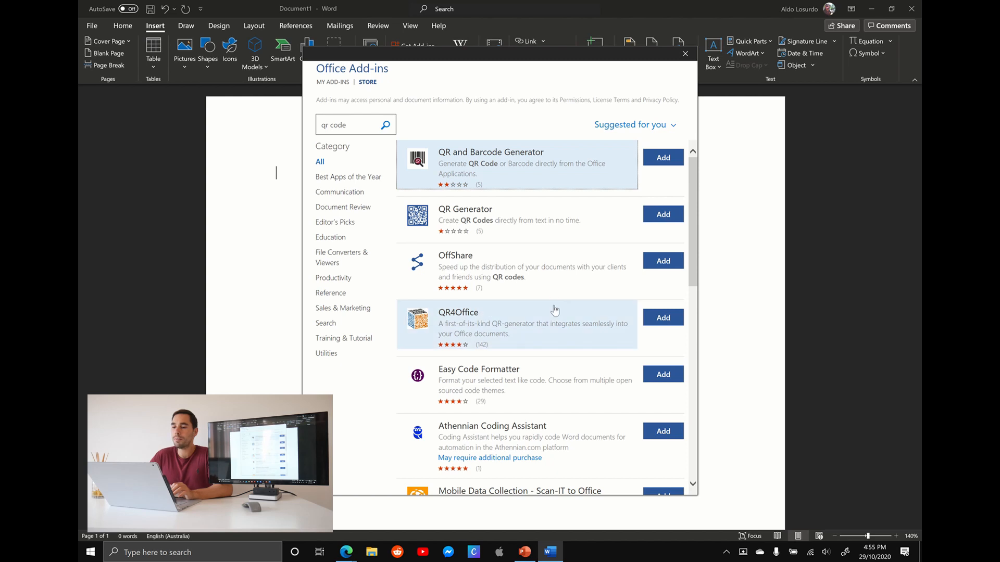
click(663, 317)
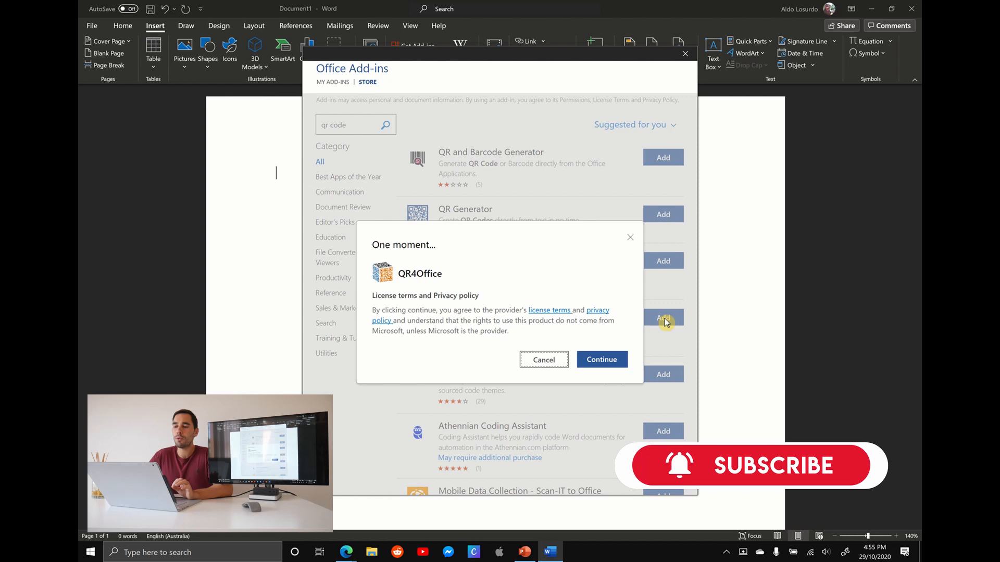
click(602, 359)
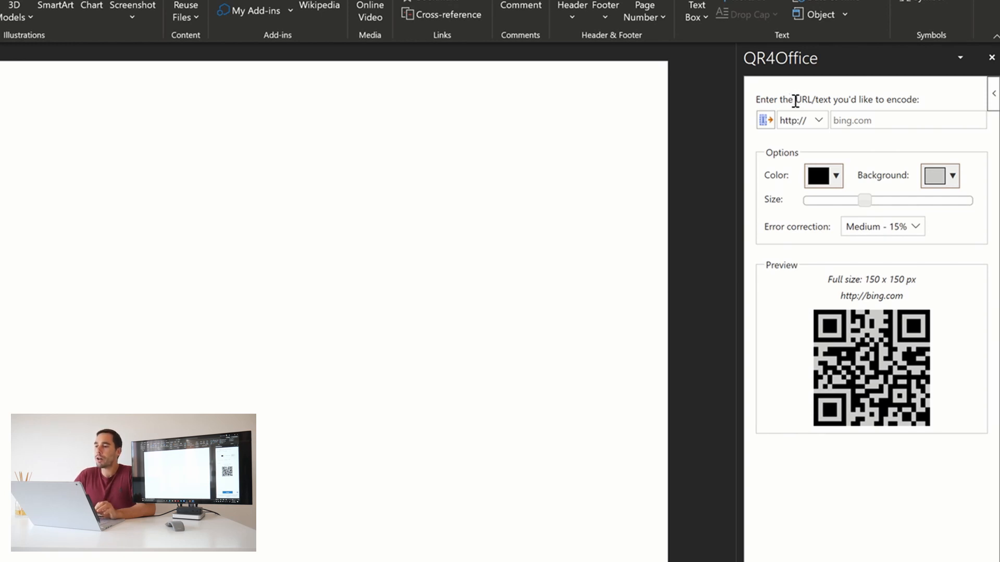
mouse_move(926, 101)
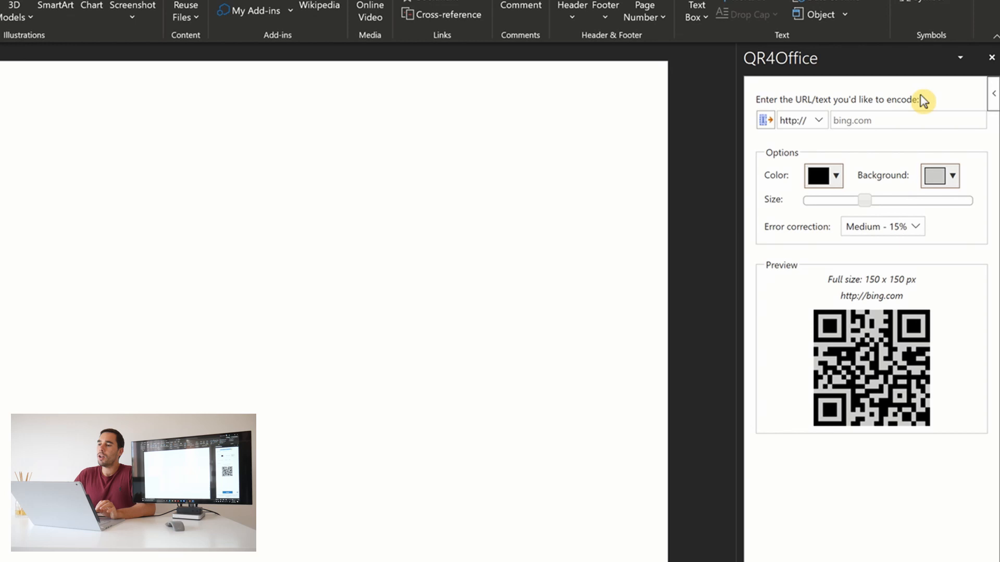
click(819, 120)
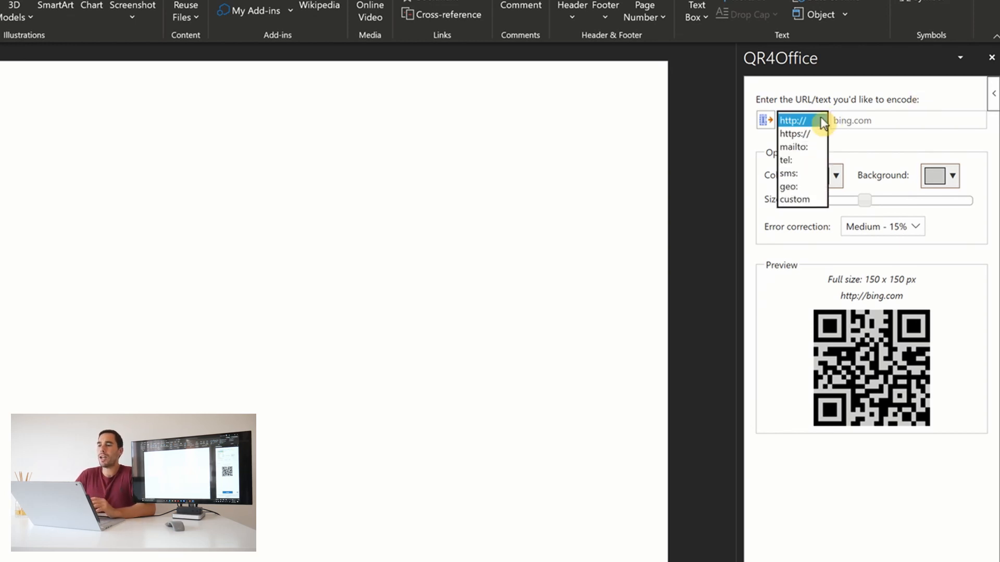
mouse_move(813, 152)
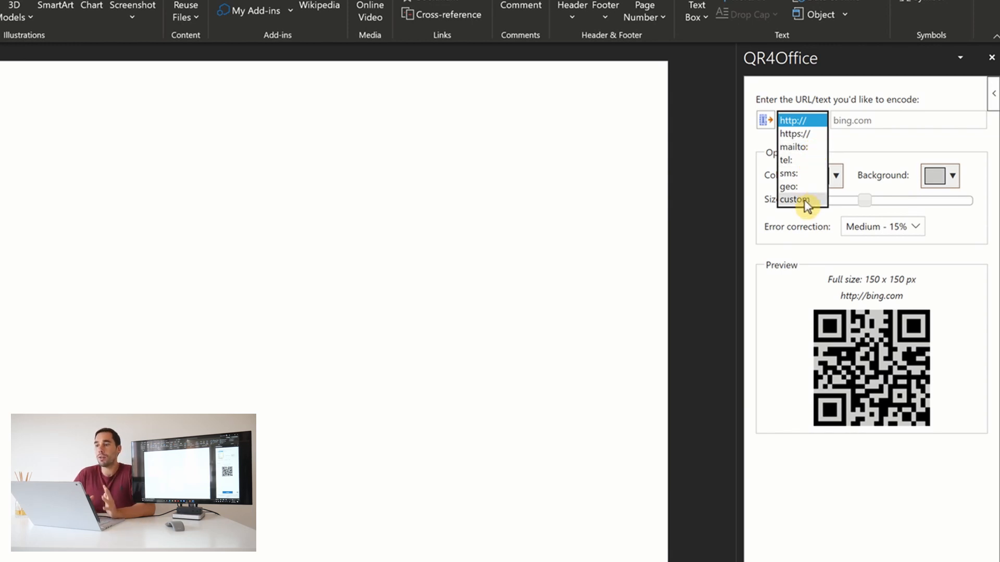
click(798, 120)
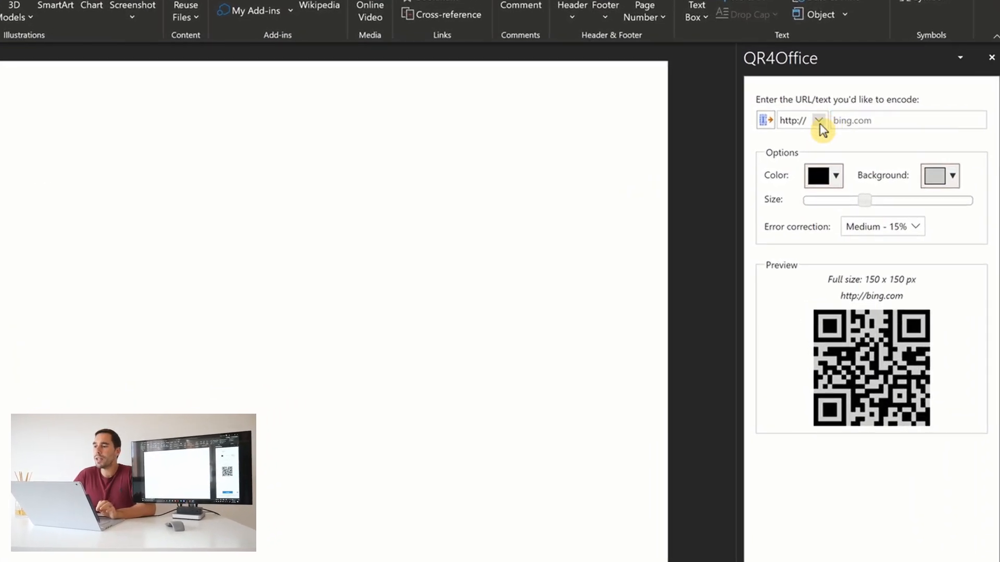
click(822, 120)
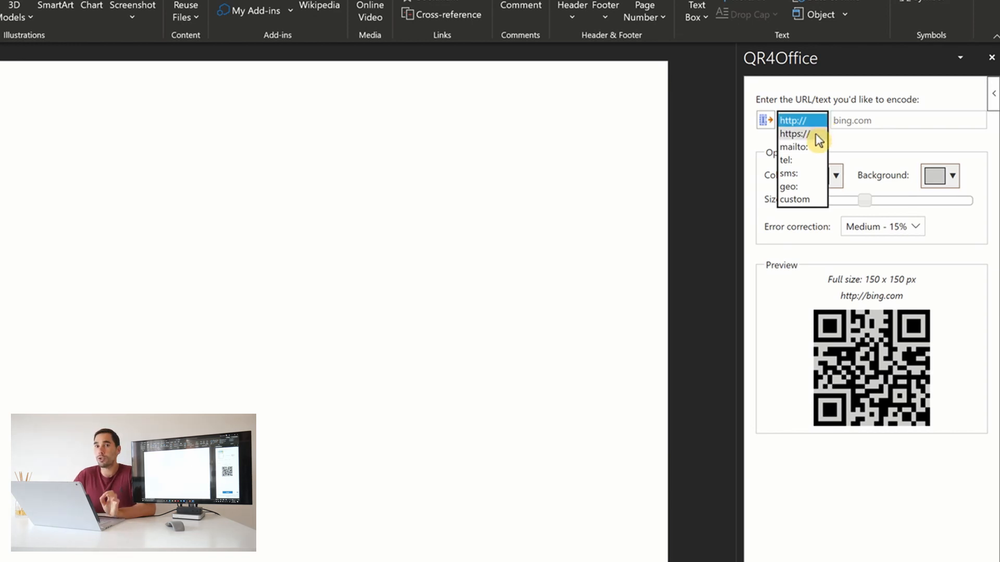
click(793, 120)
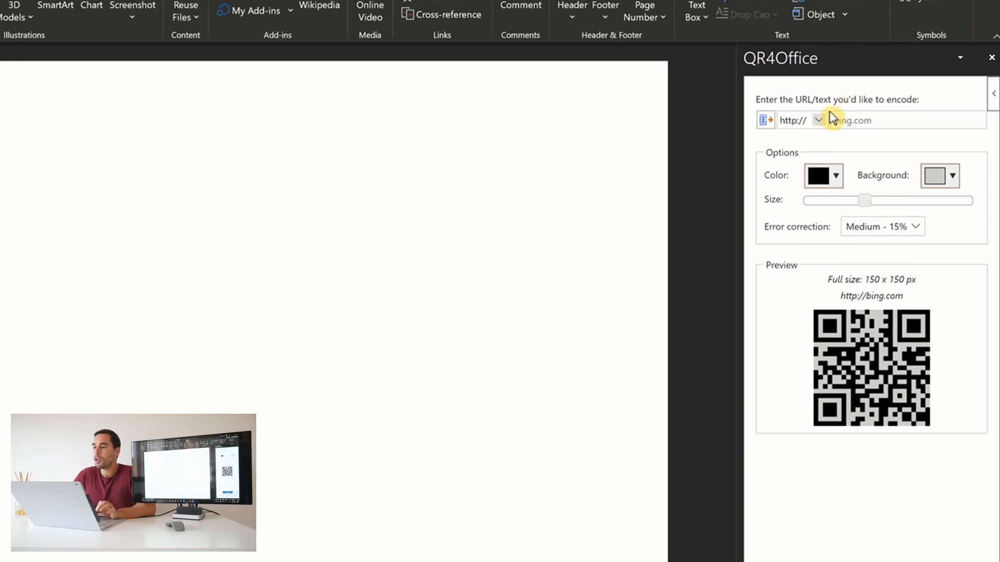
click(818, 120)
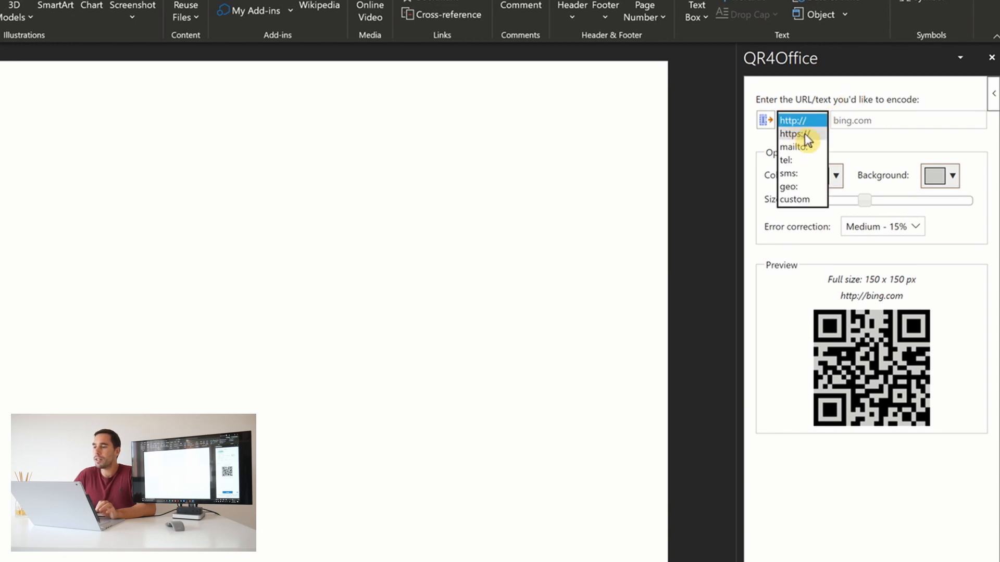
click(797, 133)
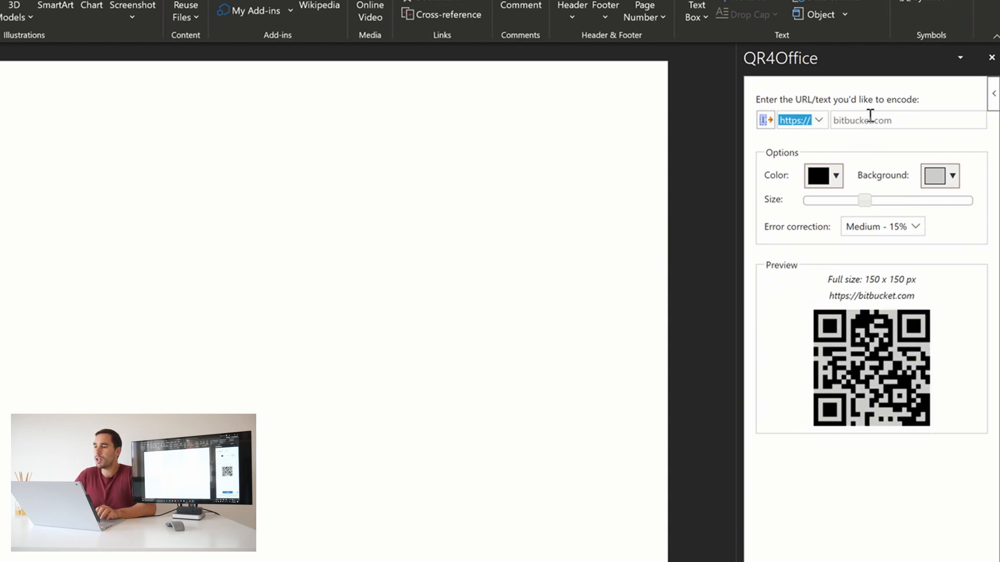
text(www.youtube.com/channel/UCXD9aZDYiAF69oO3Lh5KMDg)
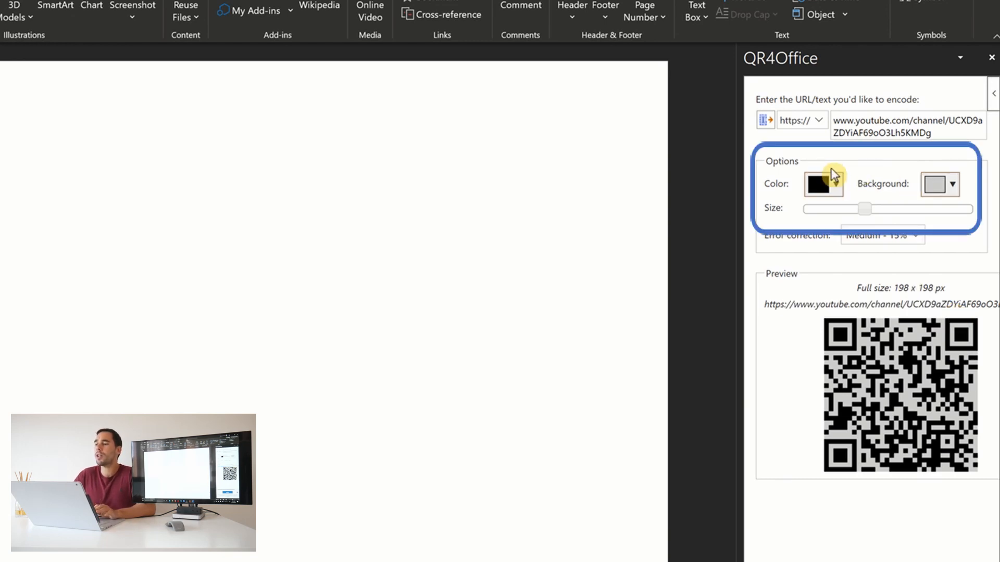
Step: Keep black colour, resize the QR code to 264 × 264 px, and open error correction levels
click(836, 185)
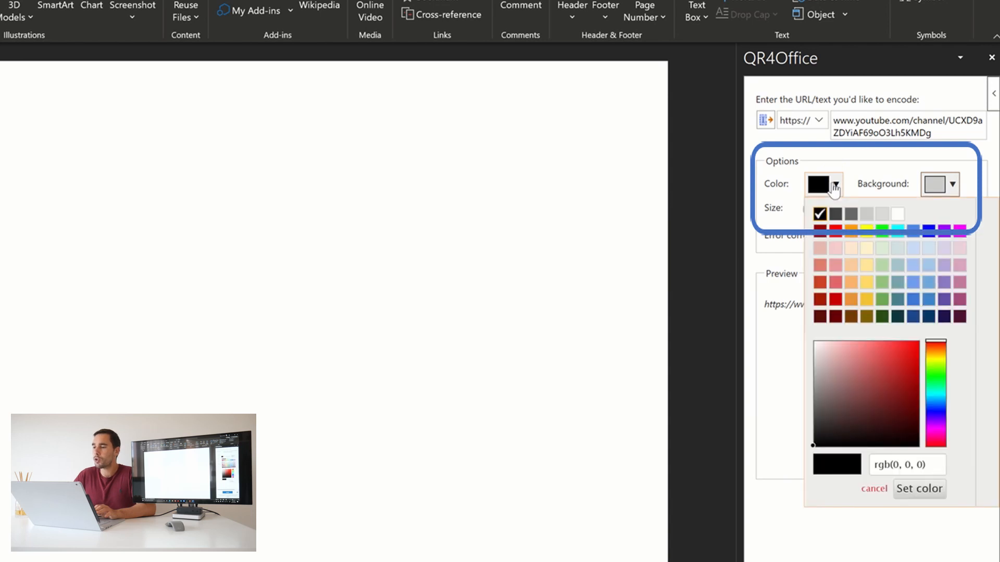
click(953, 184)
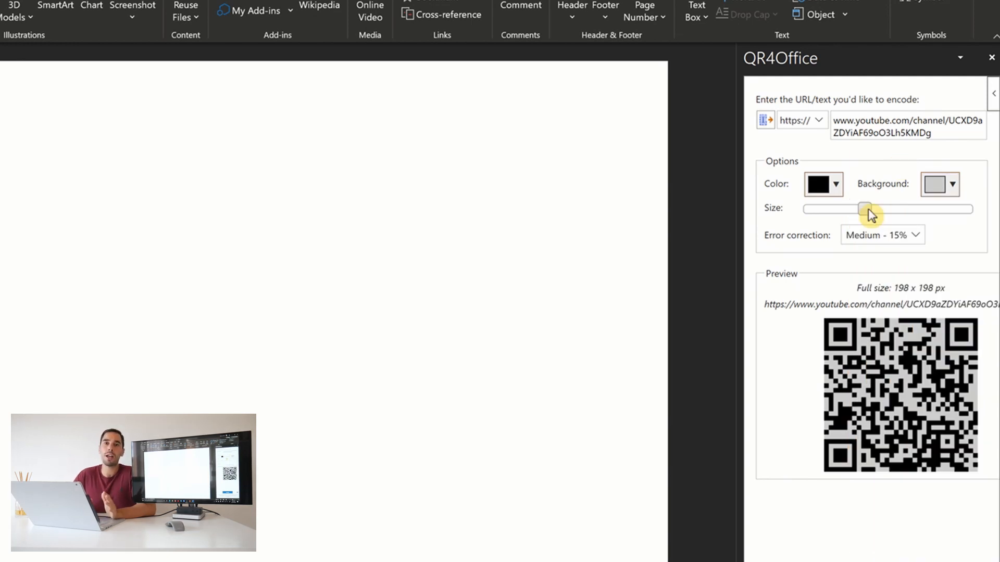
drag(866, 209, 848, 209)
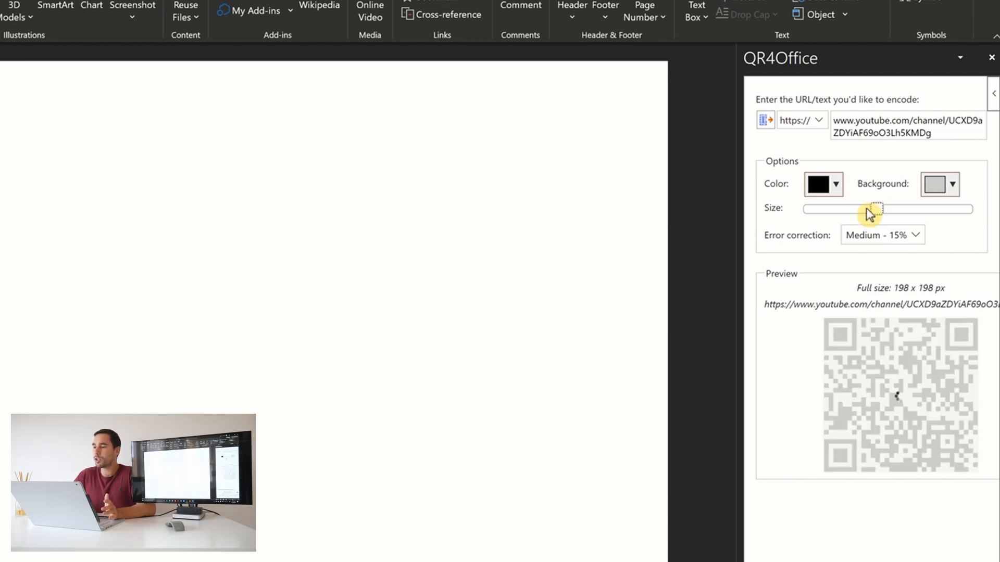
drag(874, 209, 891, 209)
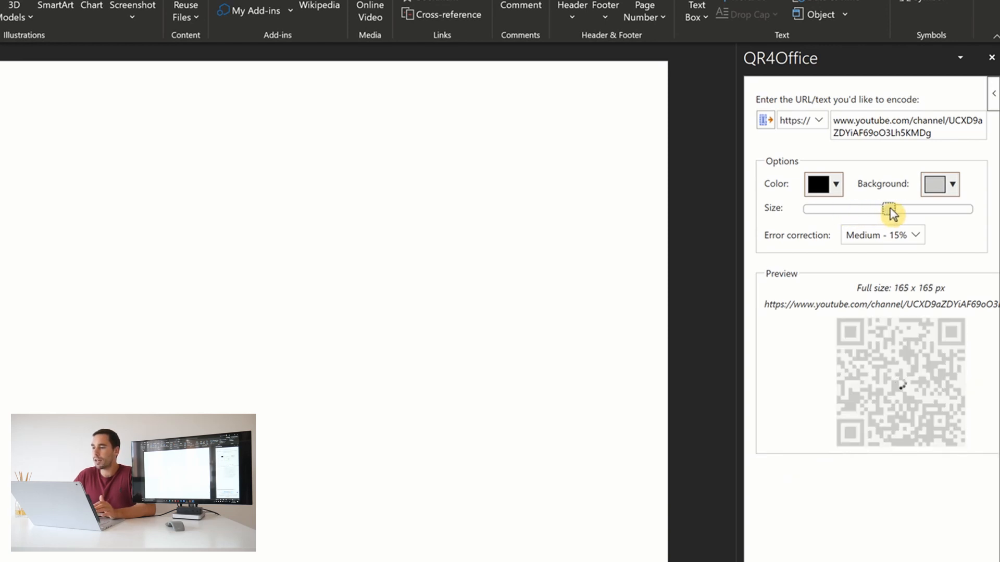
drag(893, 209, 888, 209)
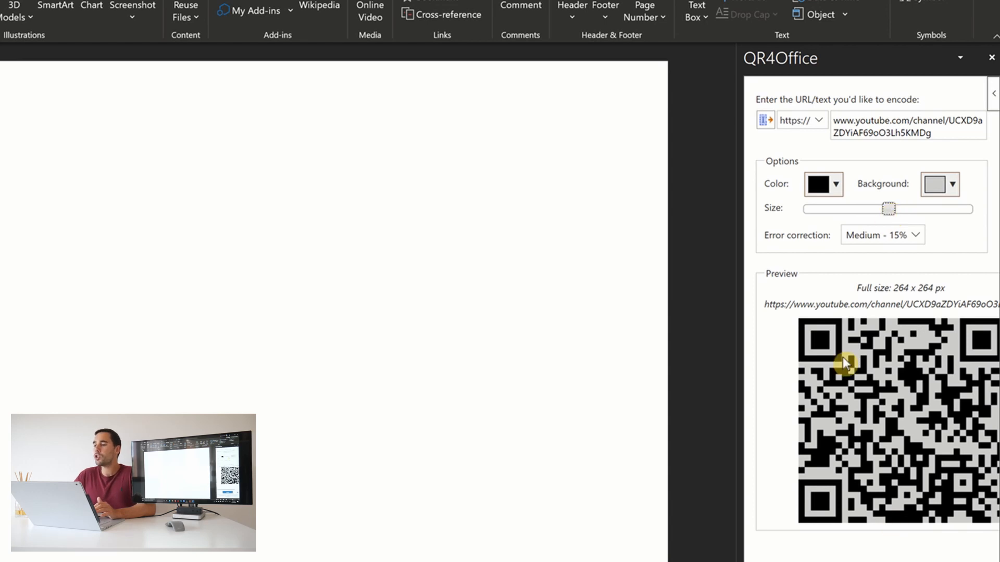
click(882, 235)
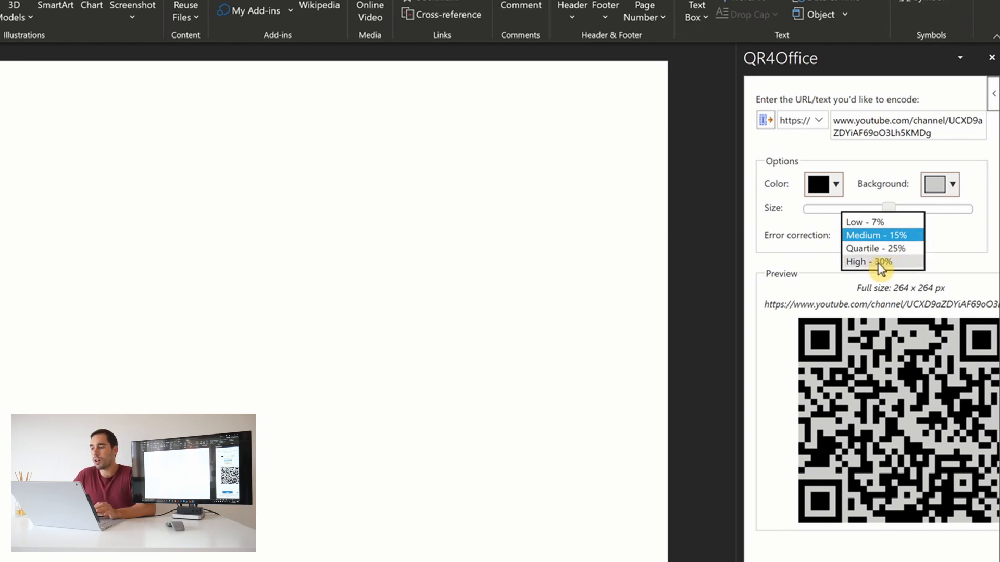
click(867, 262)
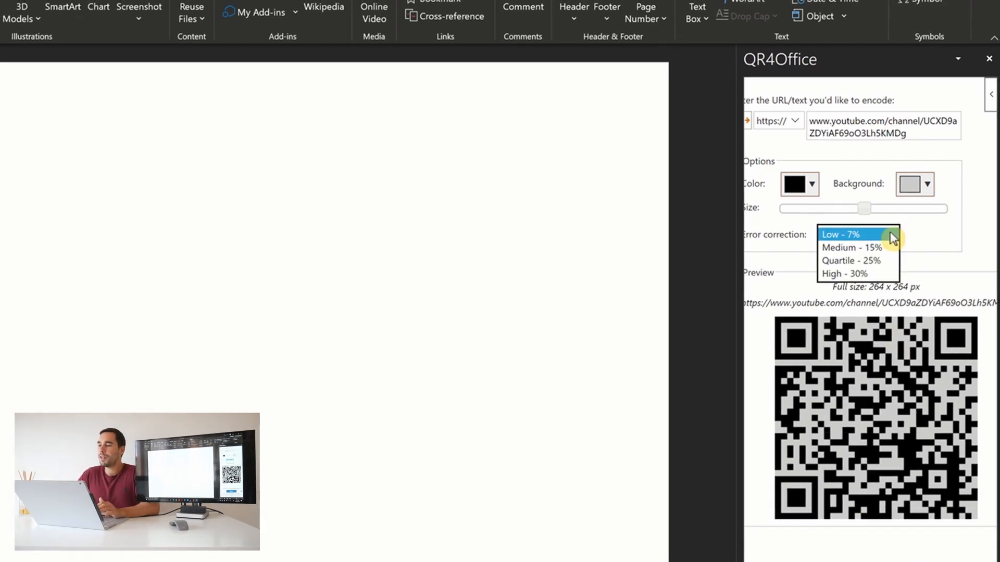
Step: Keep Medium 15% error correction, insert the QR code, set text wrapping, and drag it toward centre
click(845, 248)
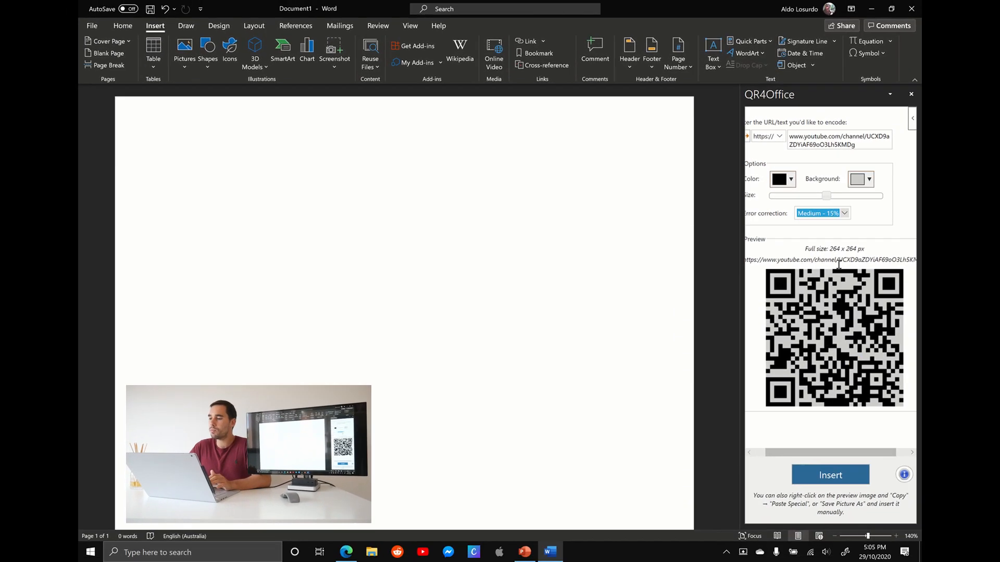
click(830, 474)
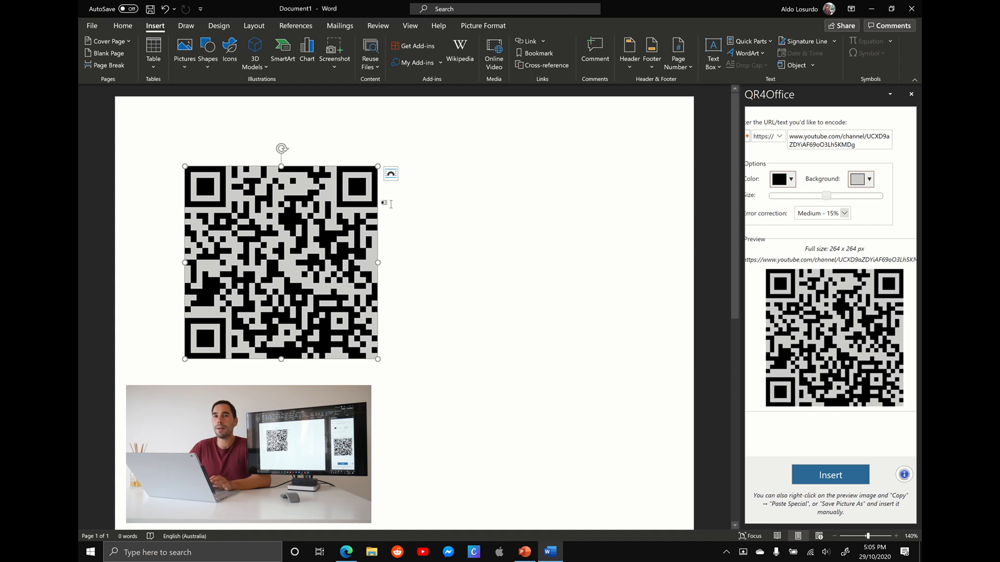
click(390, 173)
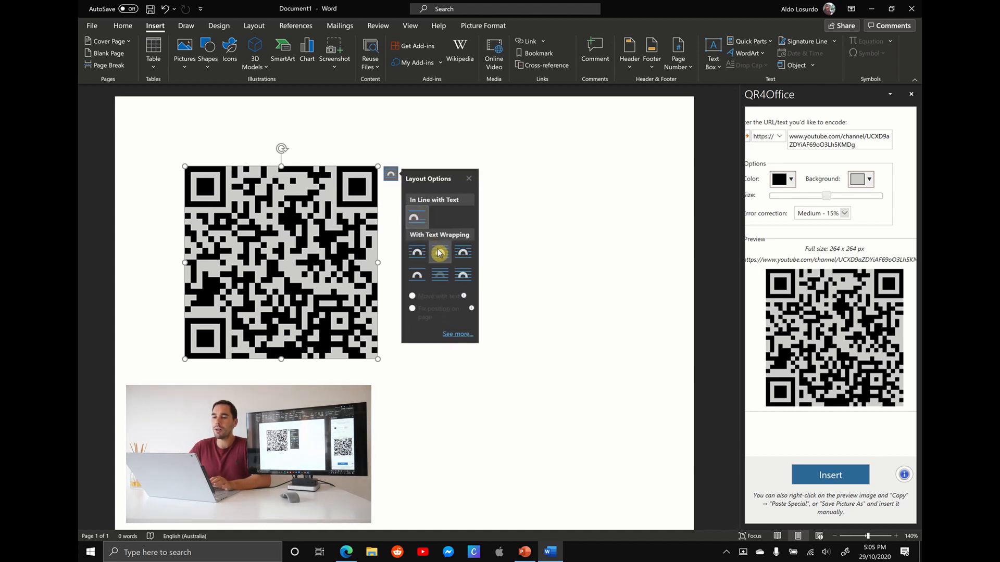
click(439, 252)
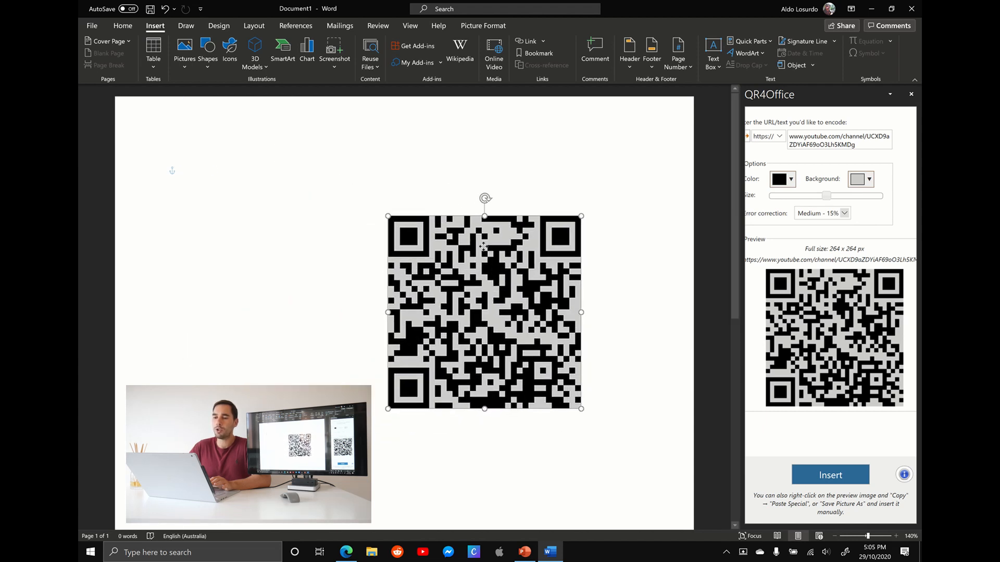
drag(484, 312, 394, 298)
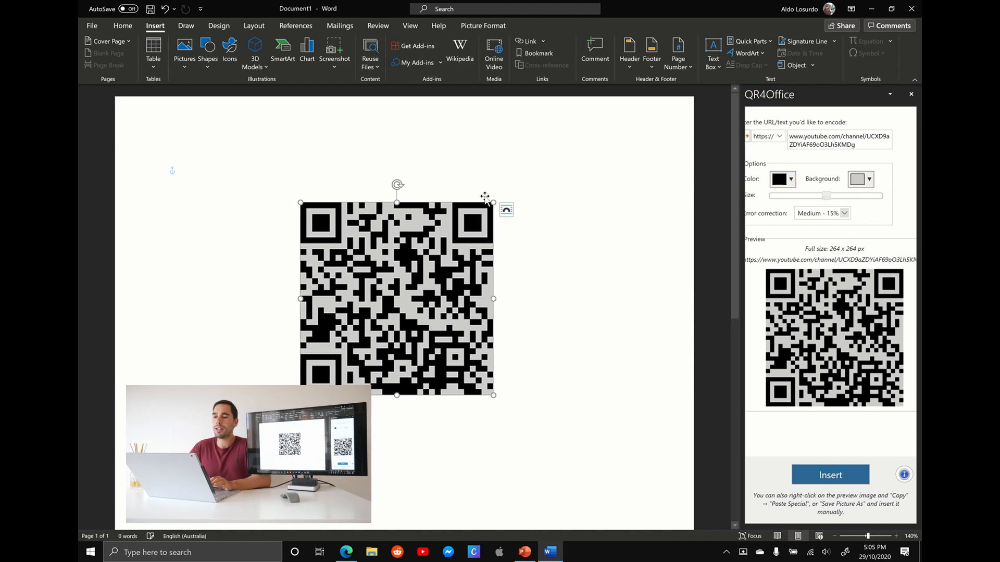
click(184, 174)
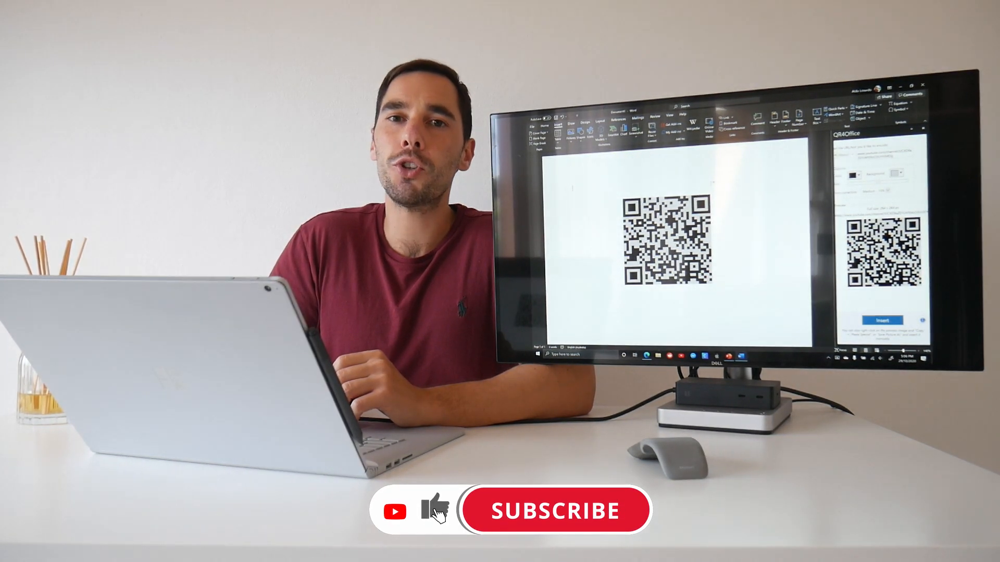
click(557, 511)
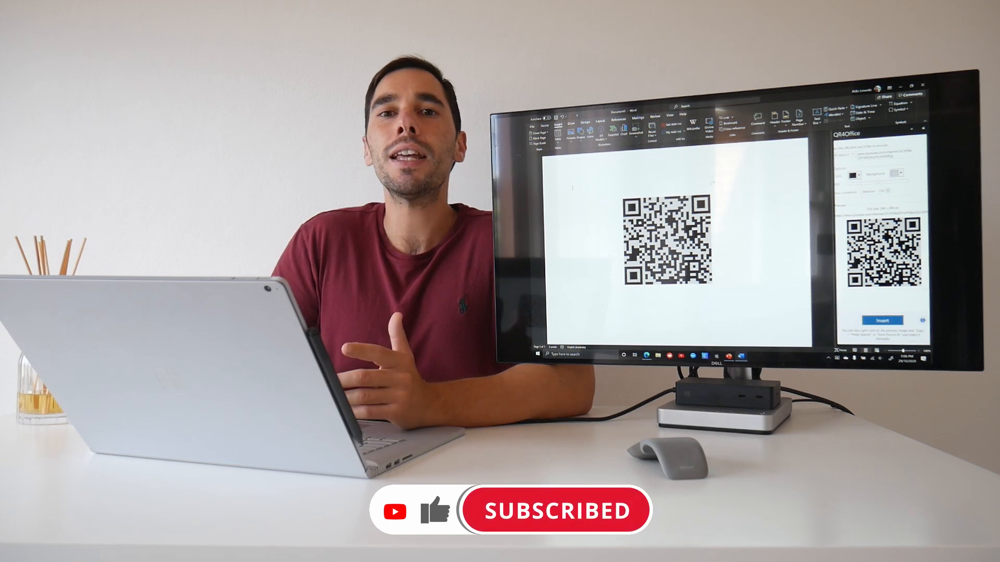